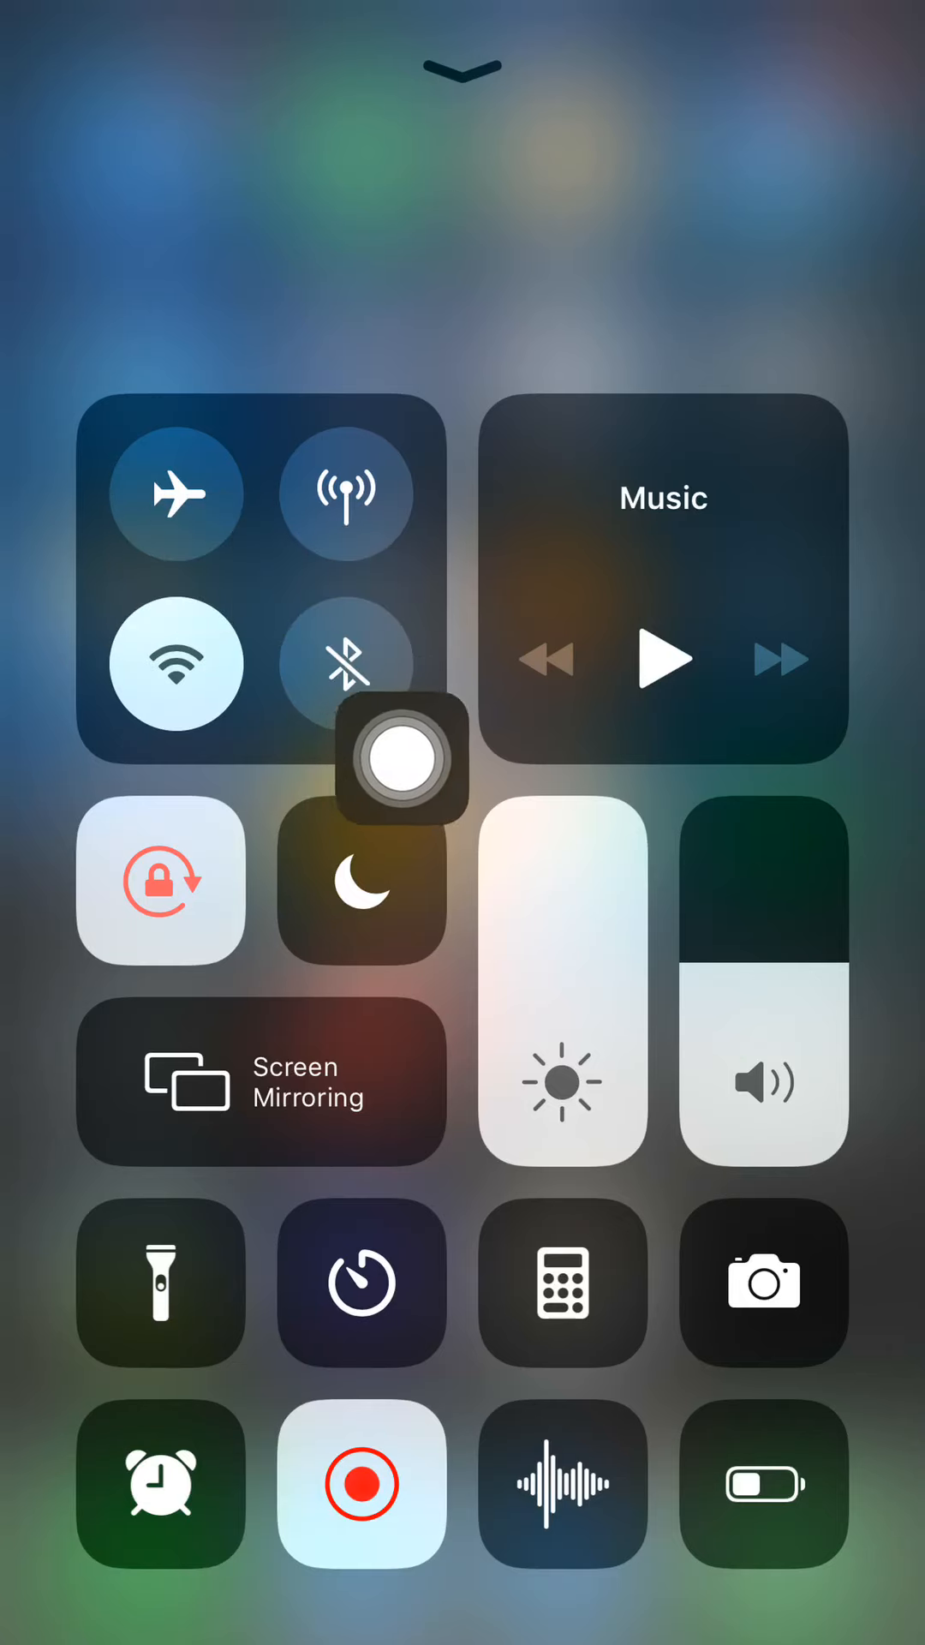
Step: Expand the Music tile into its full playback card with scrubber and volume slider
left_click_drag(394, 761, 855, 692)
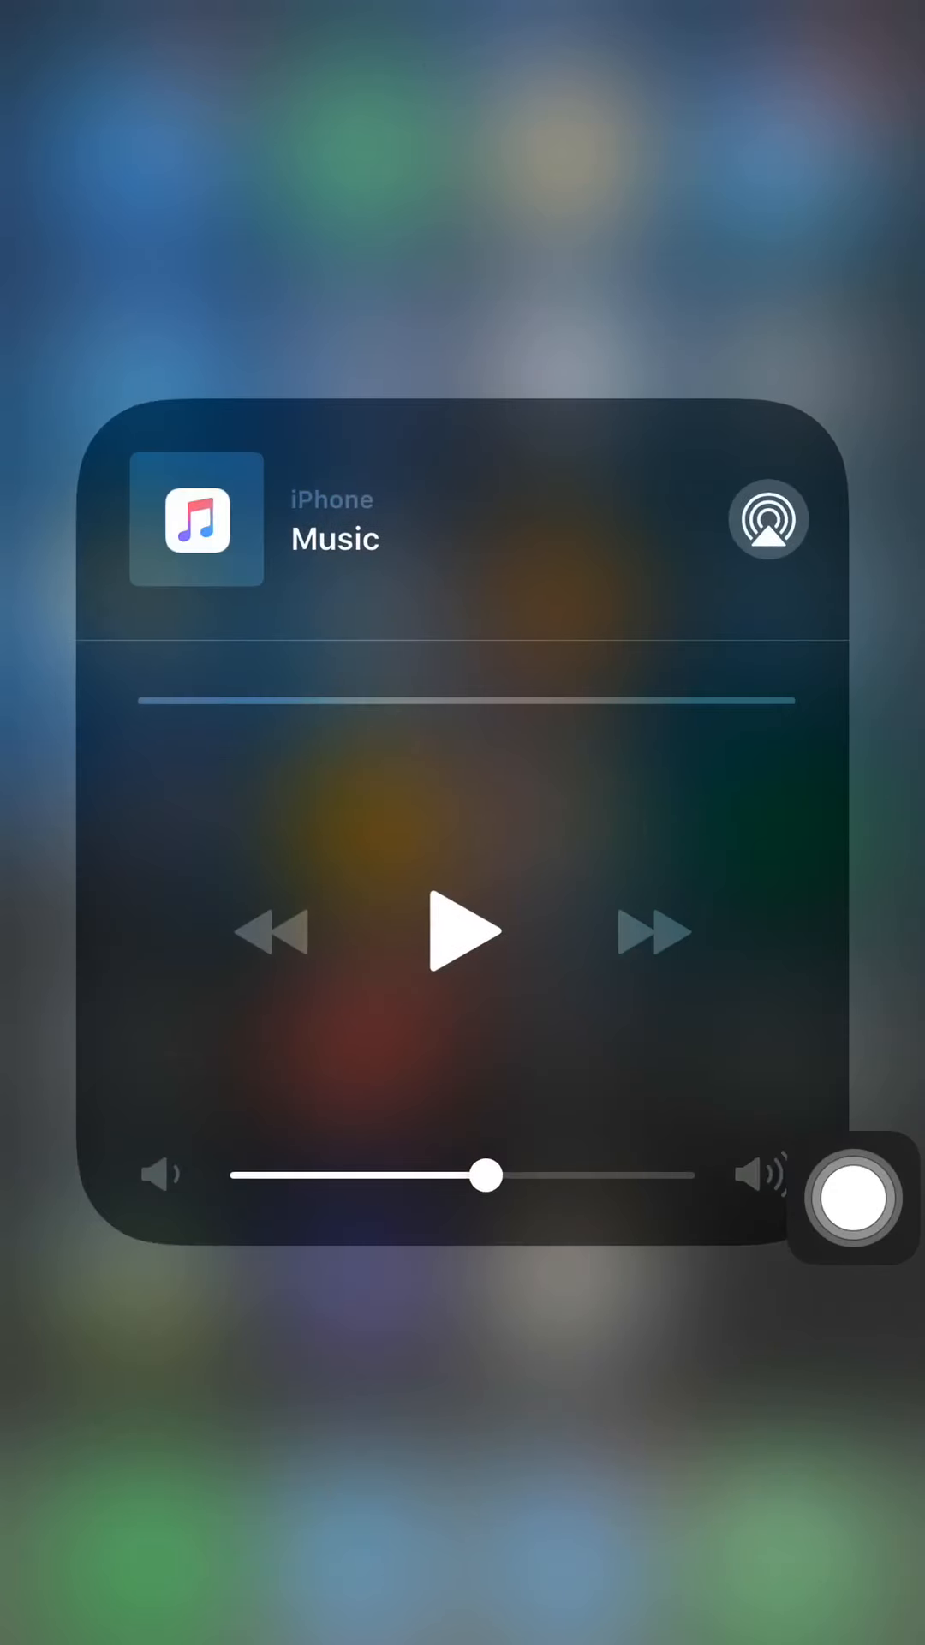
Step: Adjust the Music card's volume slider, lowering it then raising it higher
left_click_drag(483, 1176, 394, 1176)
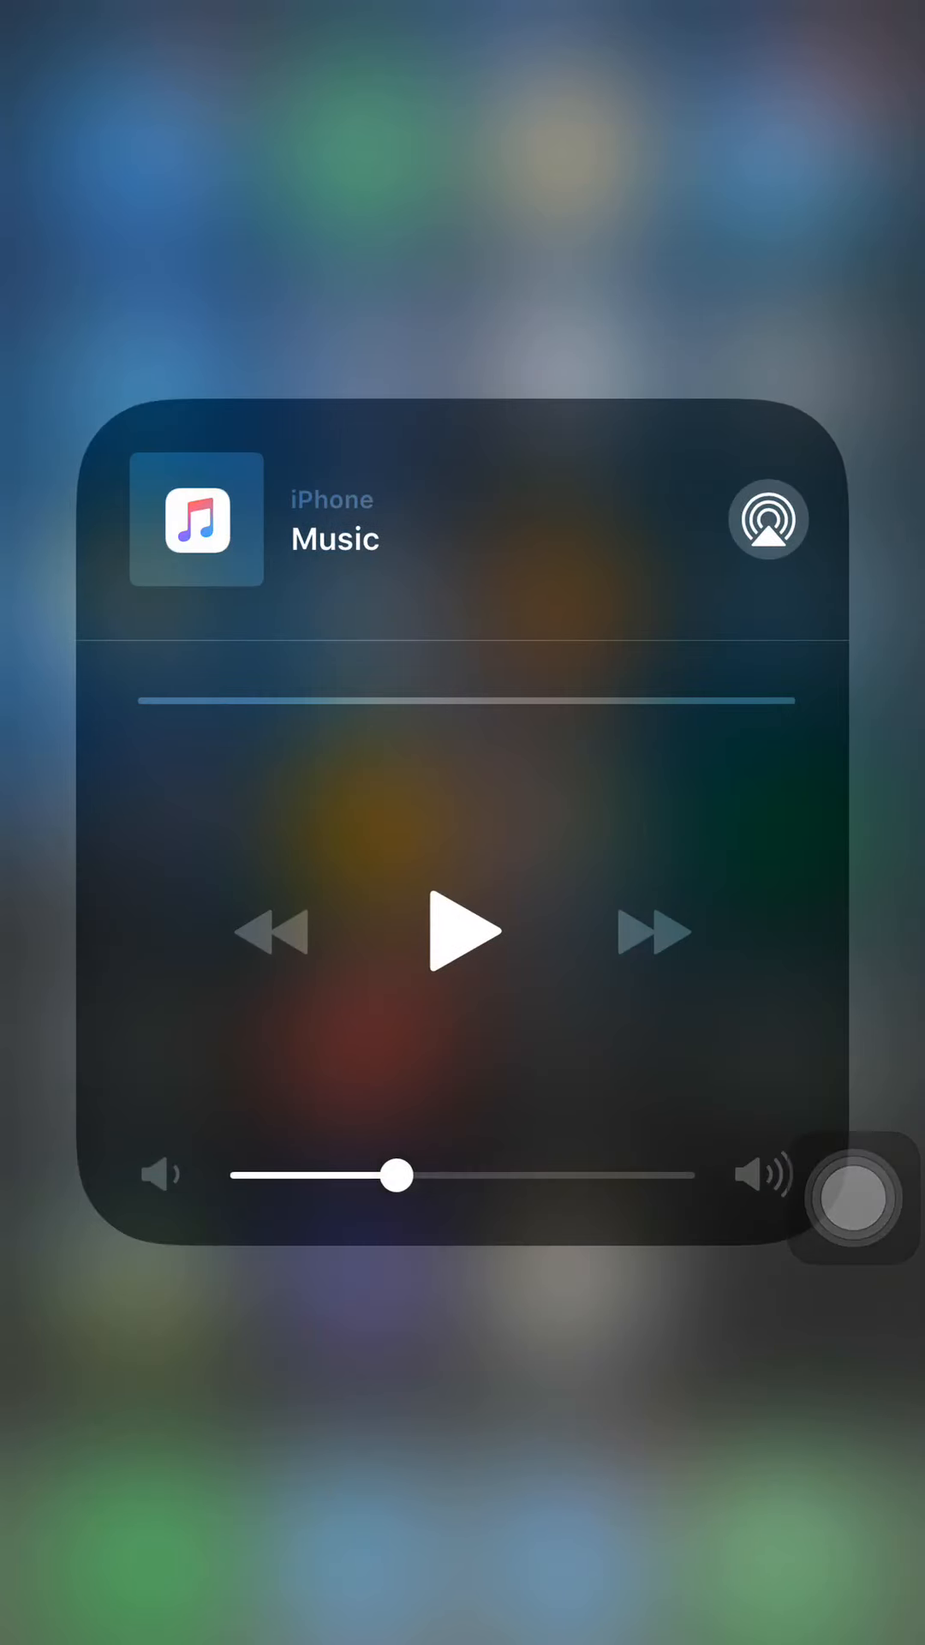
left_click_drag(396, 1175, 634, 1175)
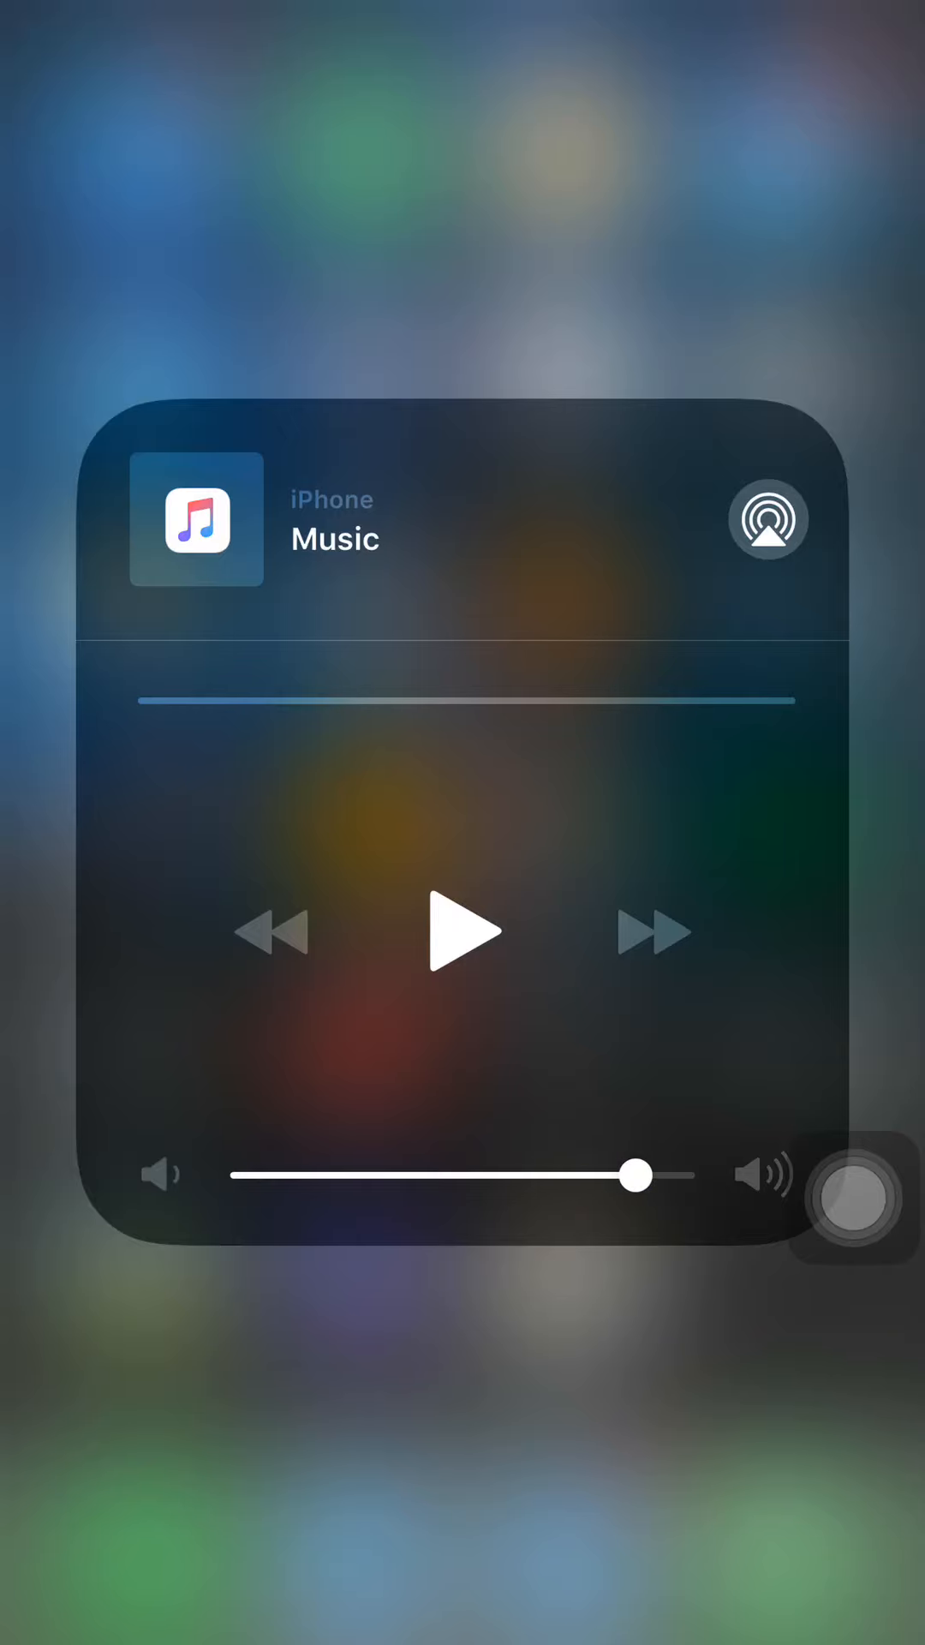
Step: Close the expanded Music card and return to the full Control Center grid
left_click_drag(850, 1196, 756, 713)
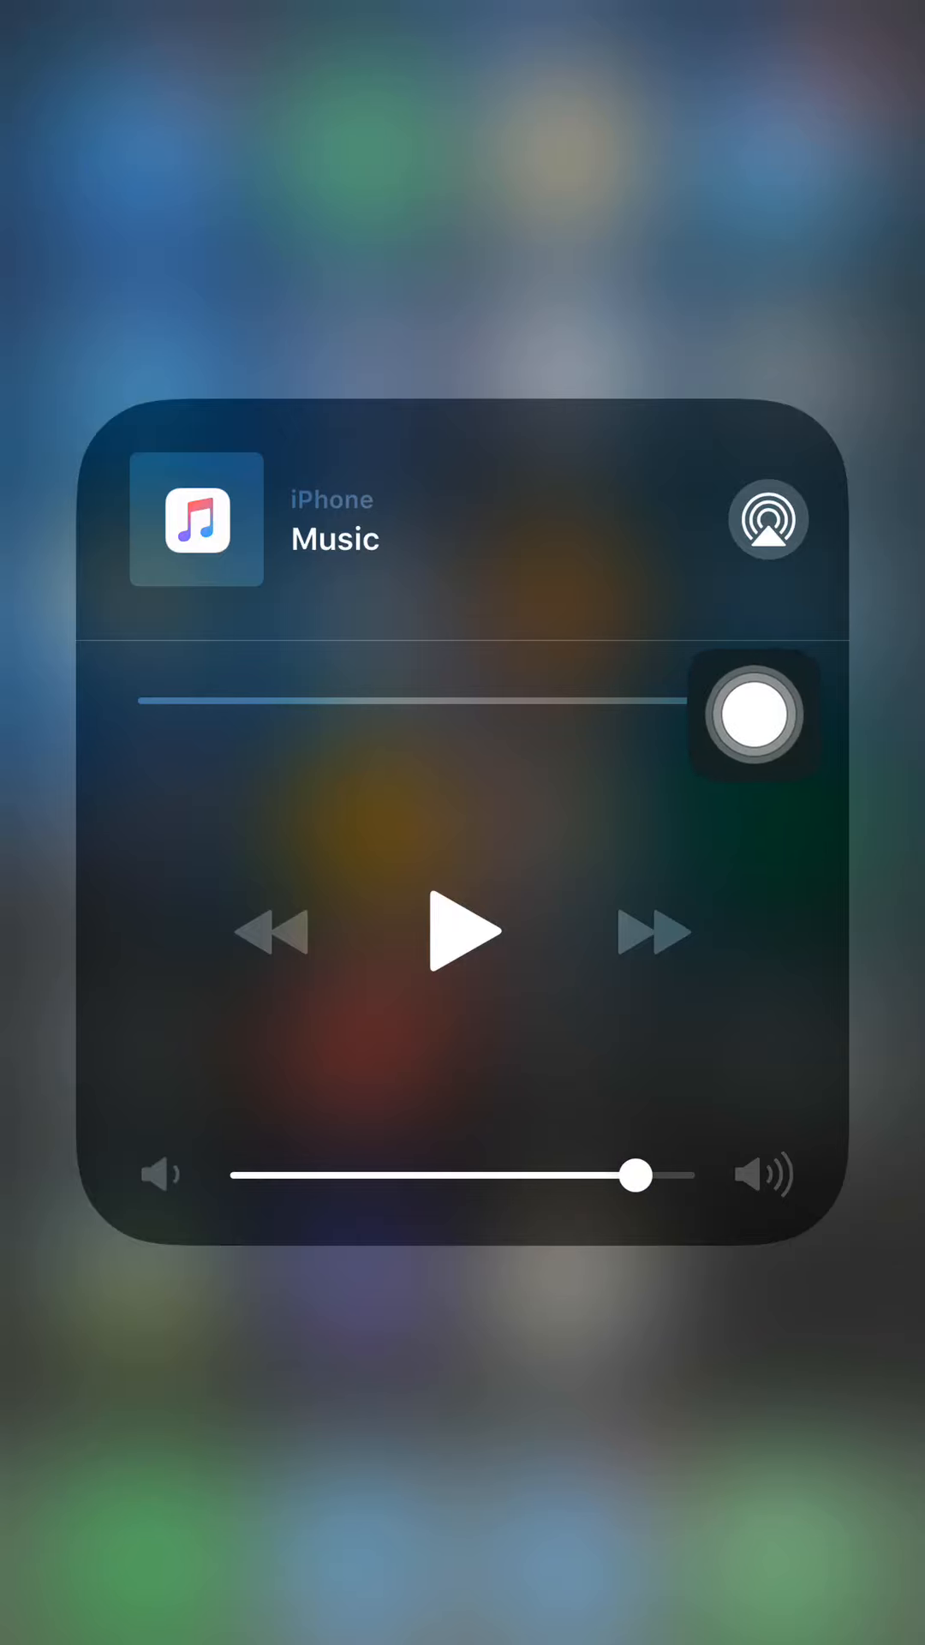
left_click_drag(754, 716, 170, 777)
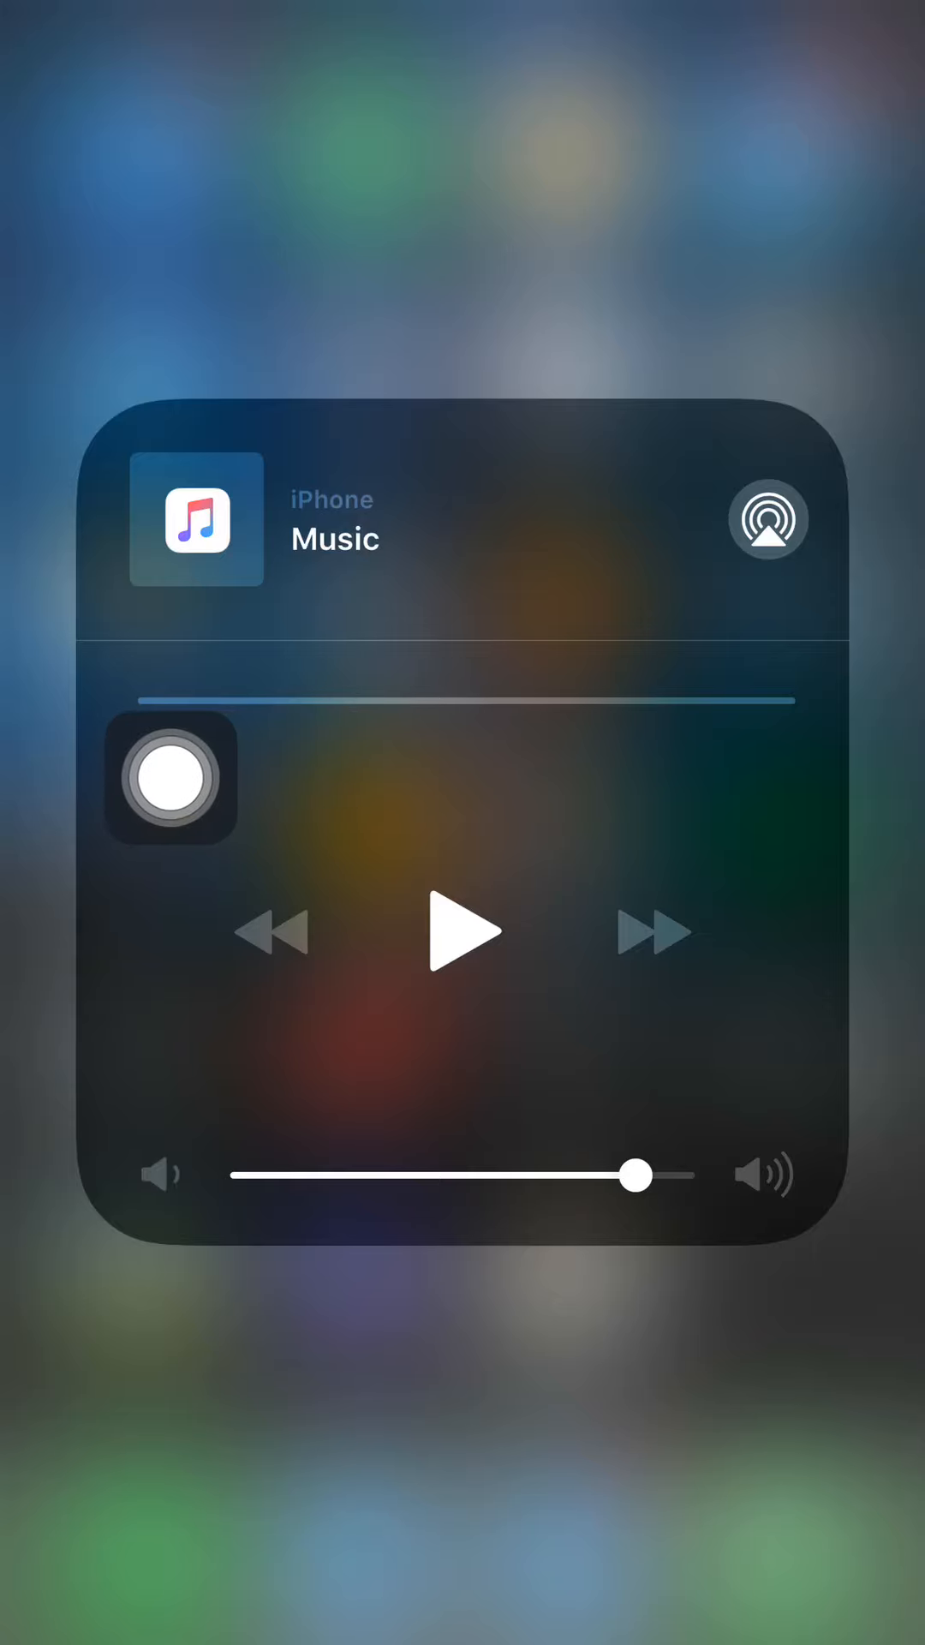
left_click_drag(173, 776, 855, 776)
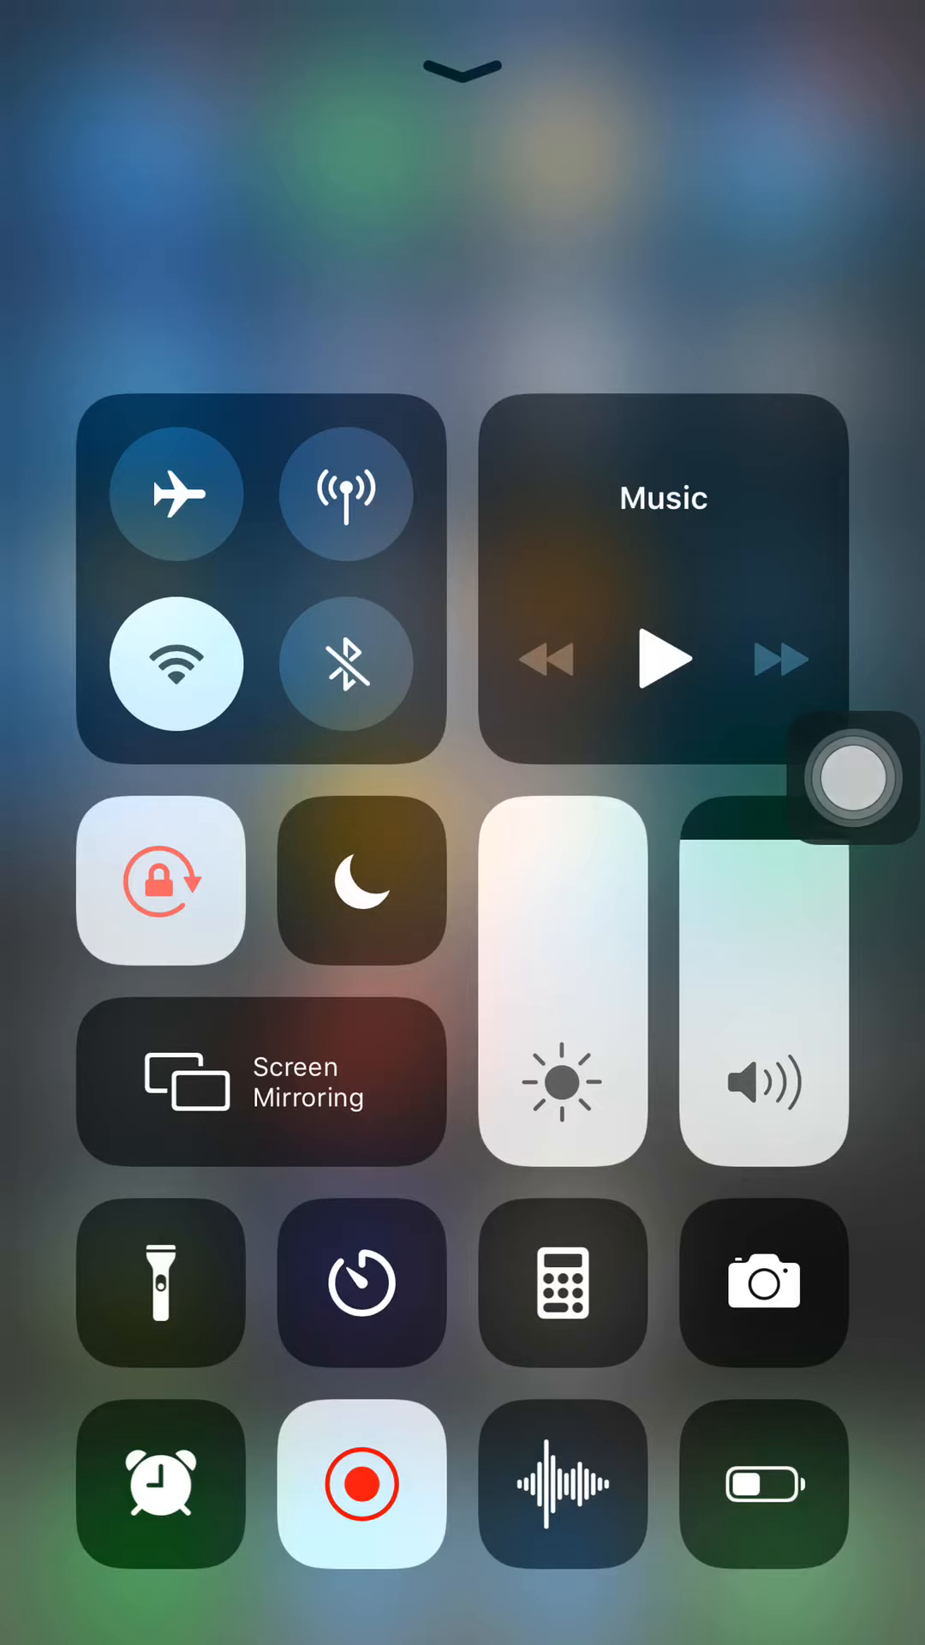
Step: Lower the system volume in the grid and dismiss Control Center to the home screen
left_click(362, 881)
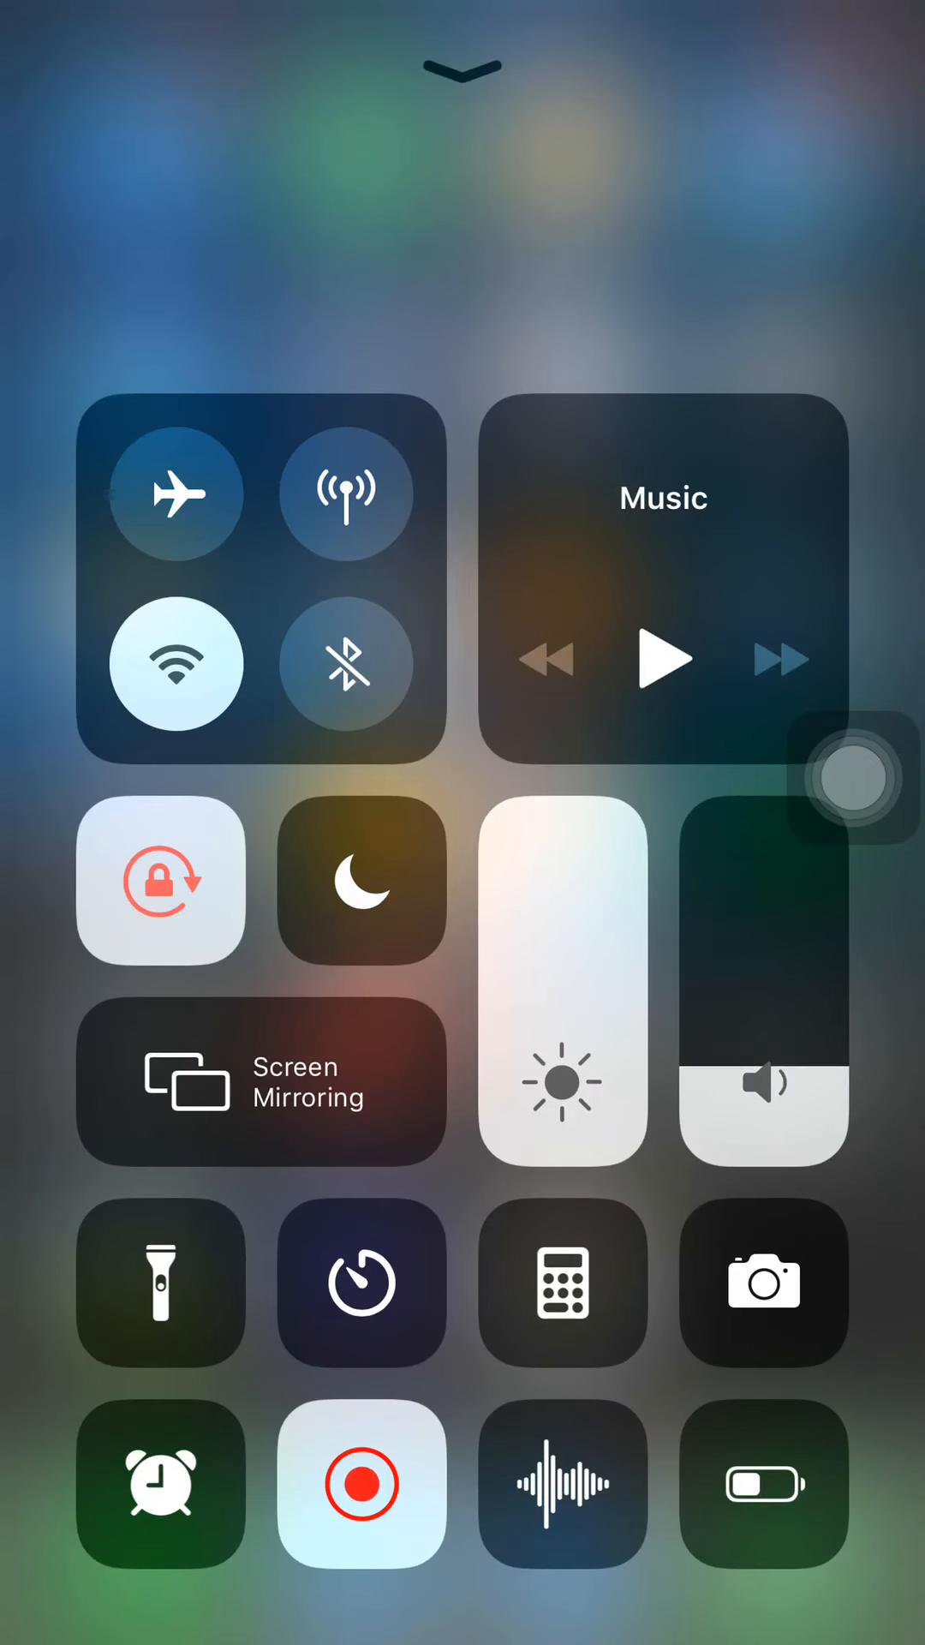
left_click(362, 1279)
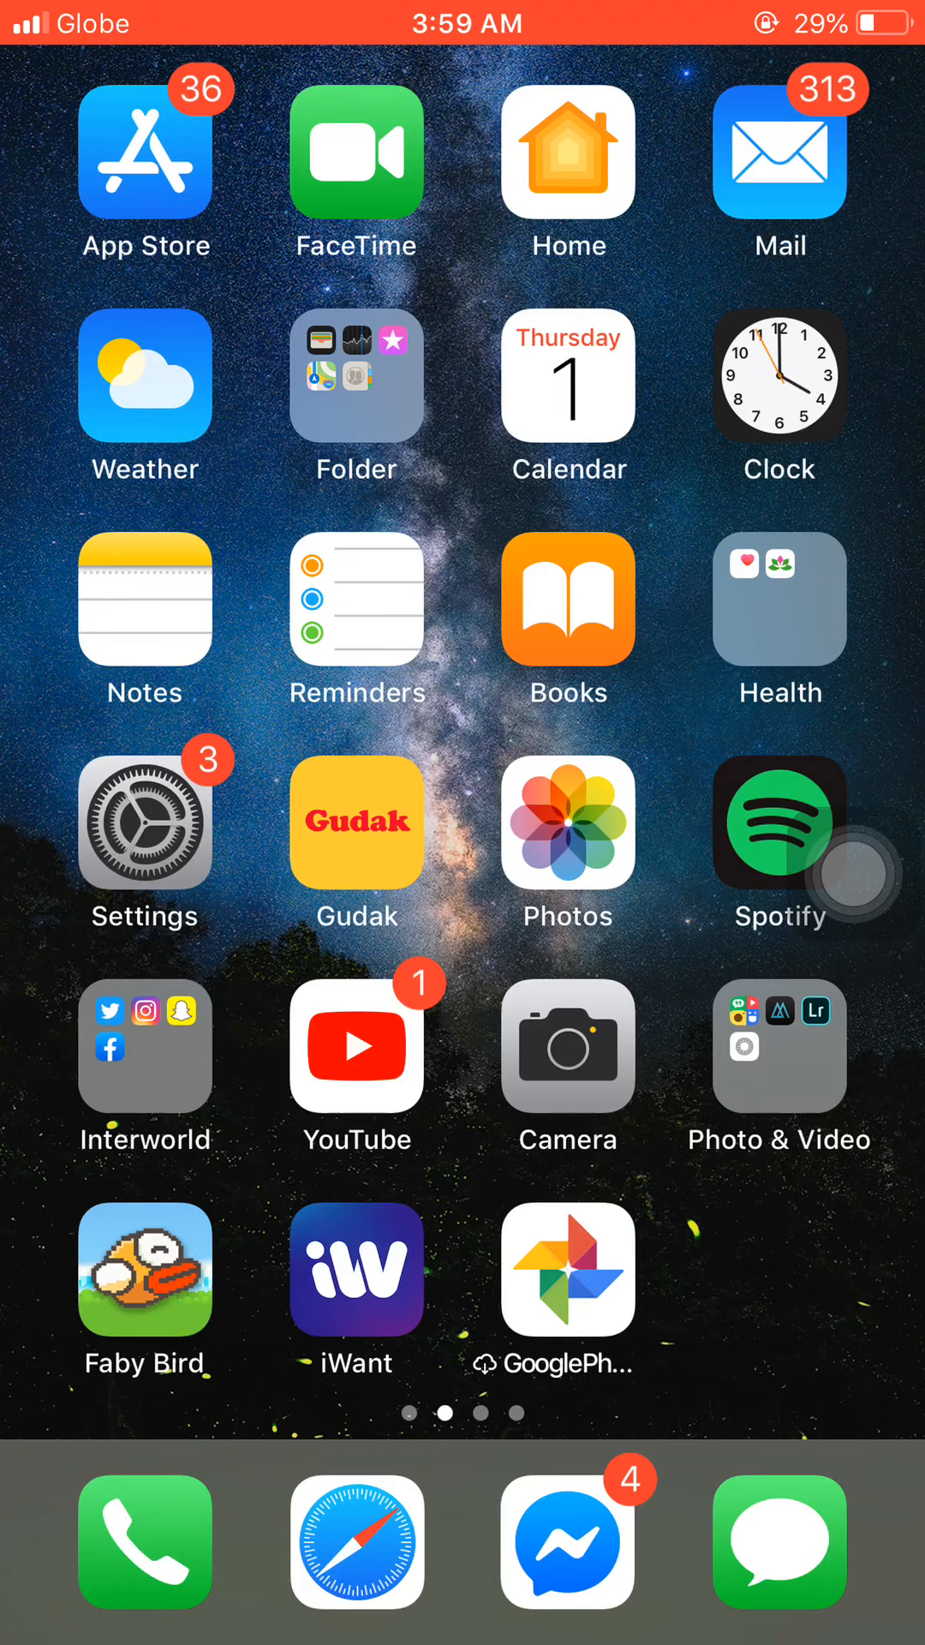
left_click(144, 1045)
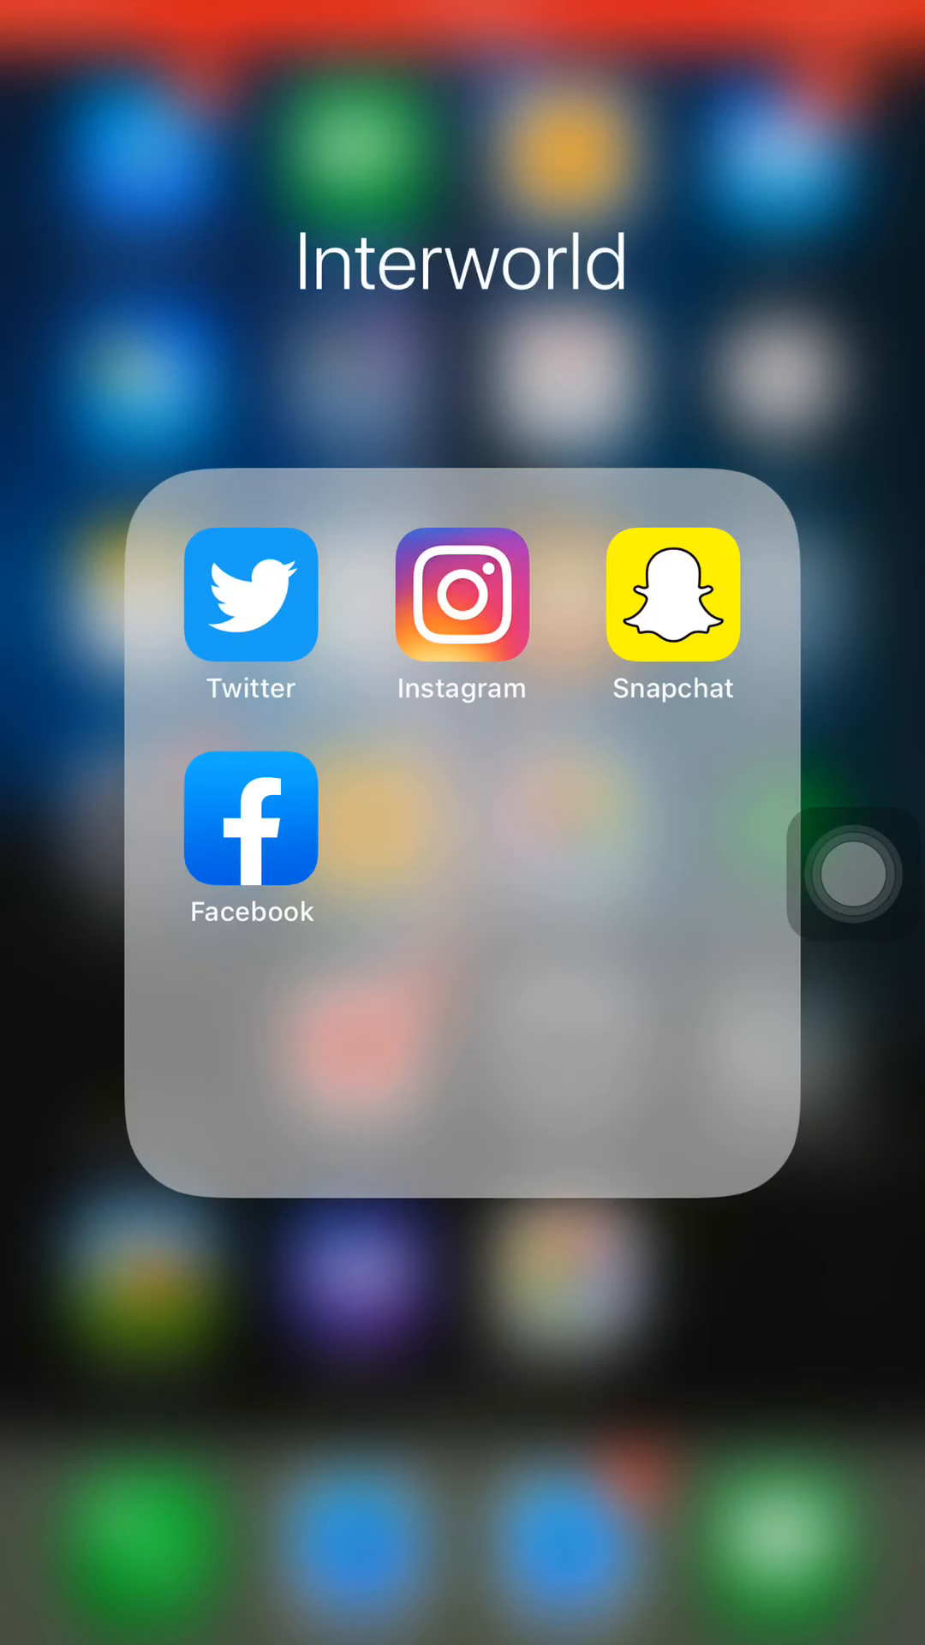
left_click(250, 817)
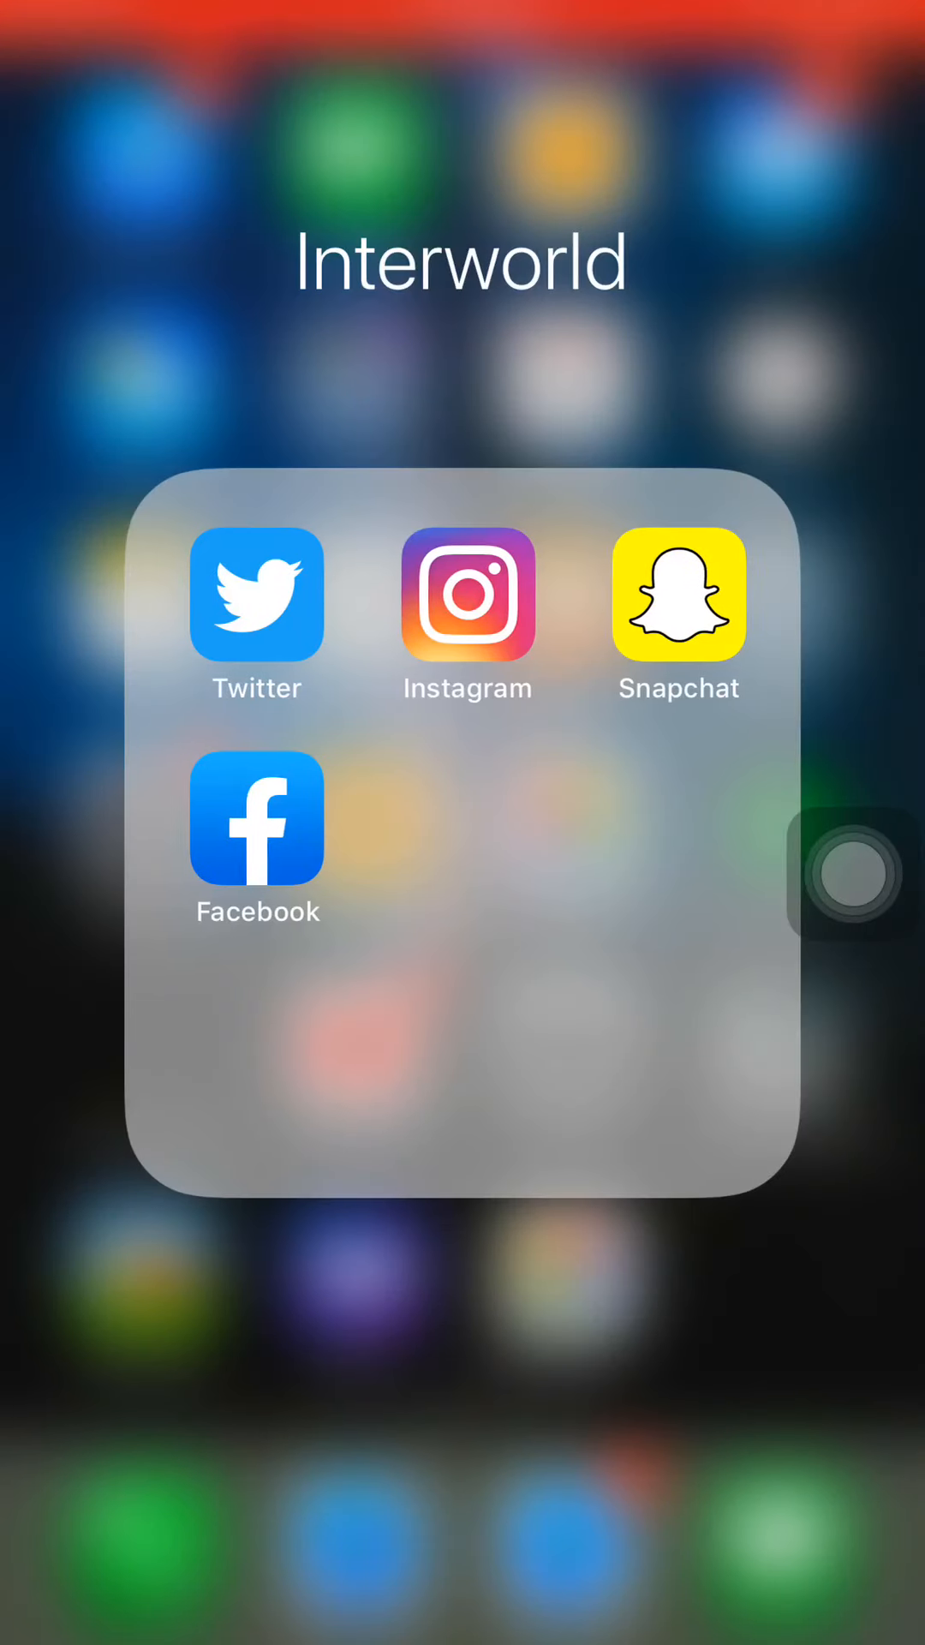
left_click(255, 595)
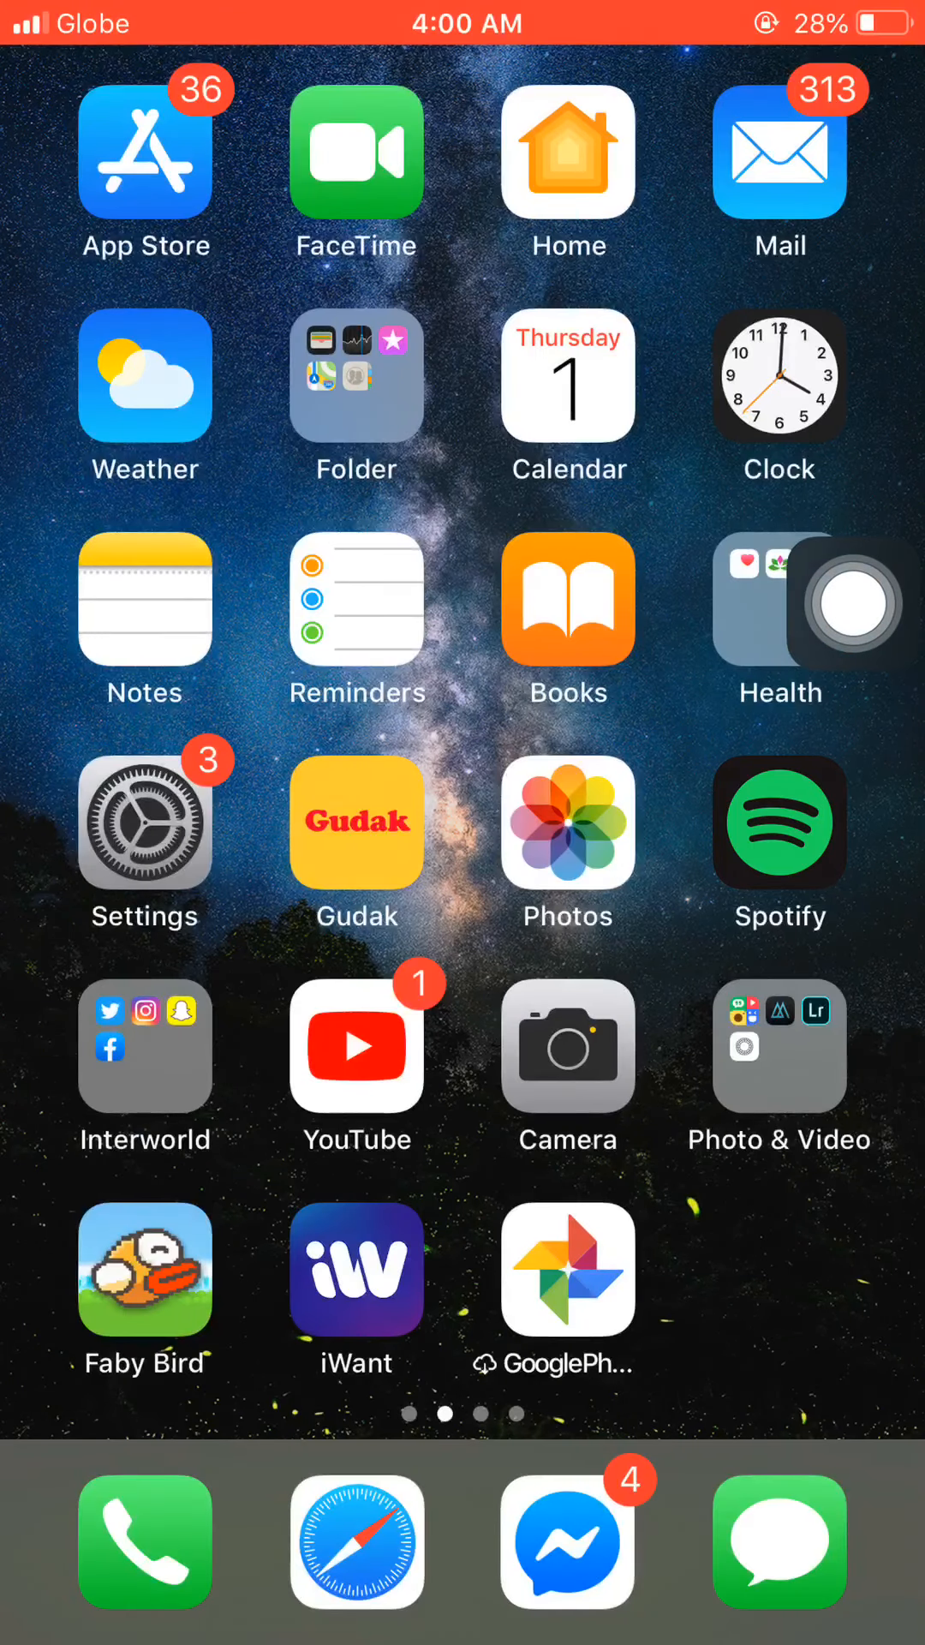
Step: Move to the next home-screen page showing Chrome, Dropbox, Reddit and Lalamove
scroll("left", 3)
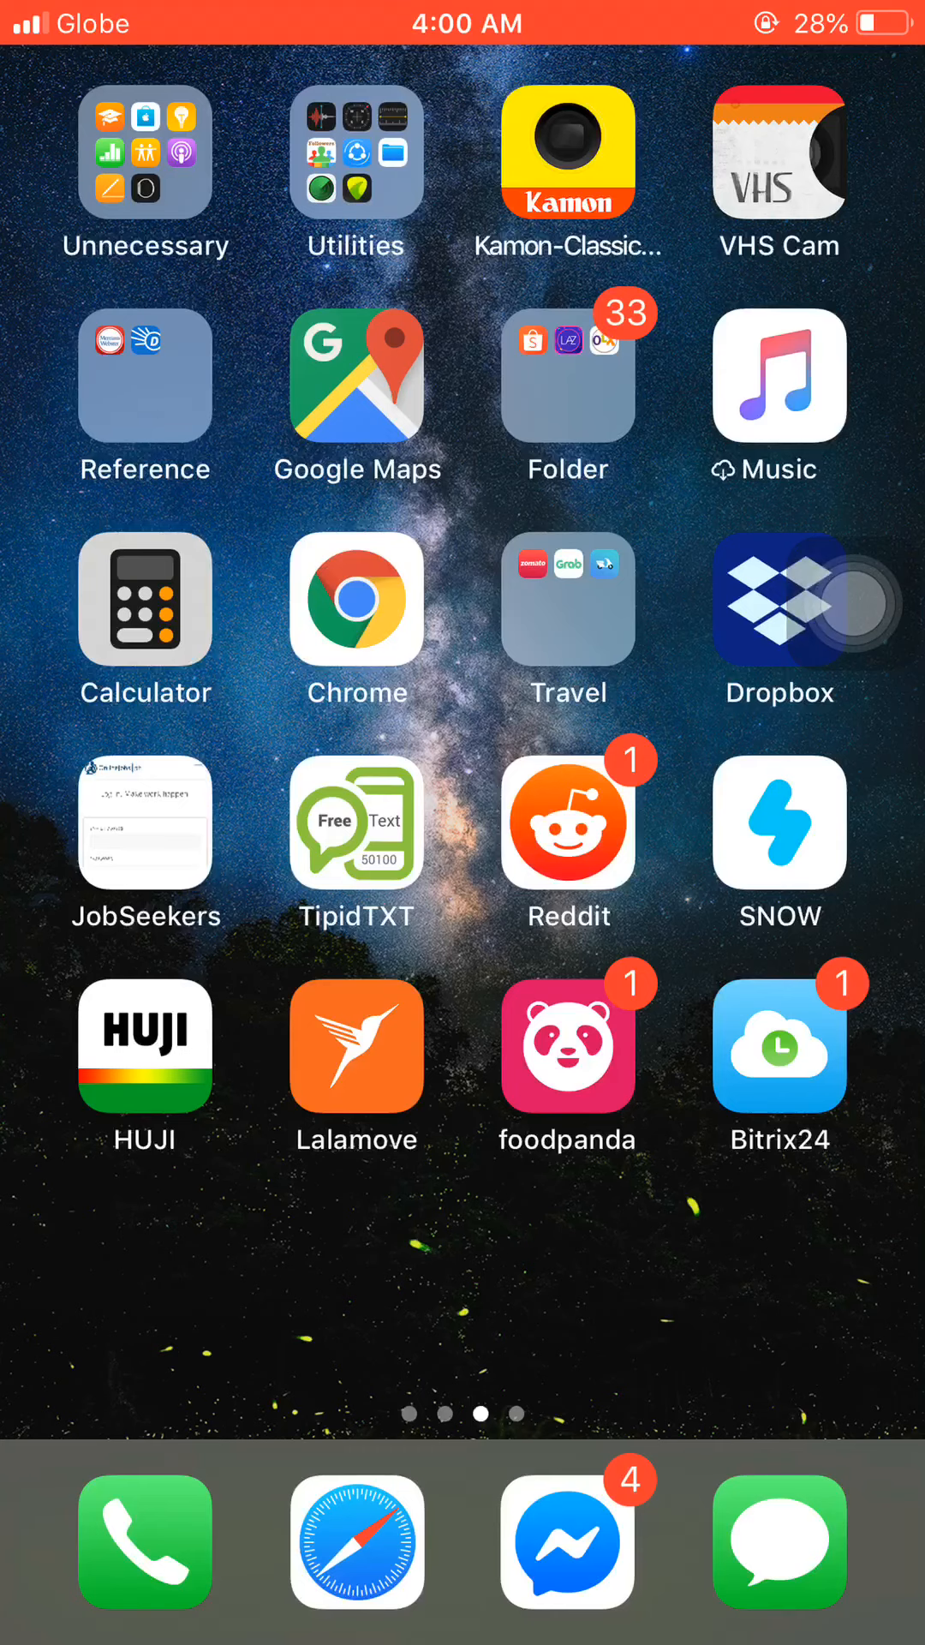
left_click(356, 599)
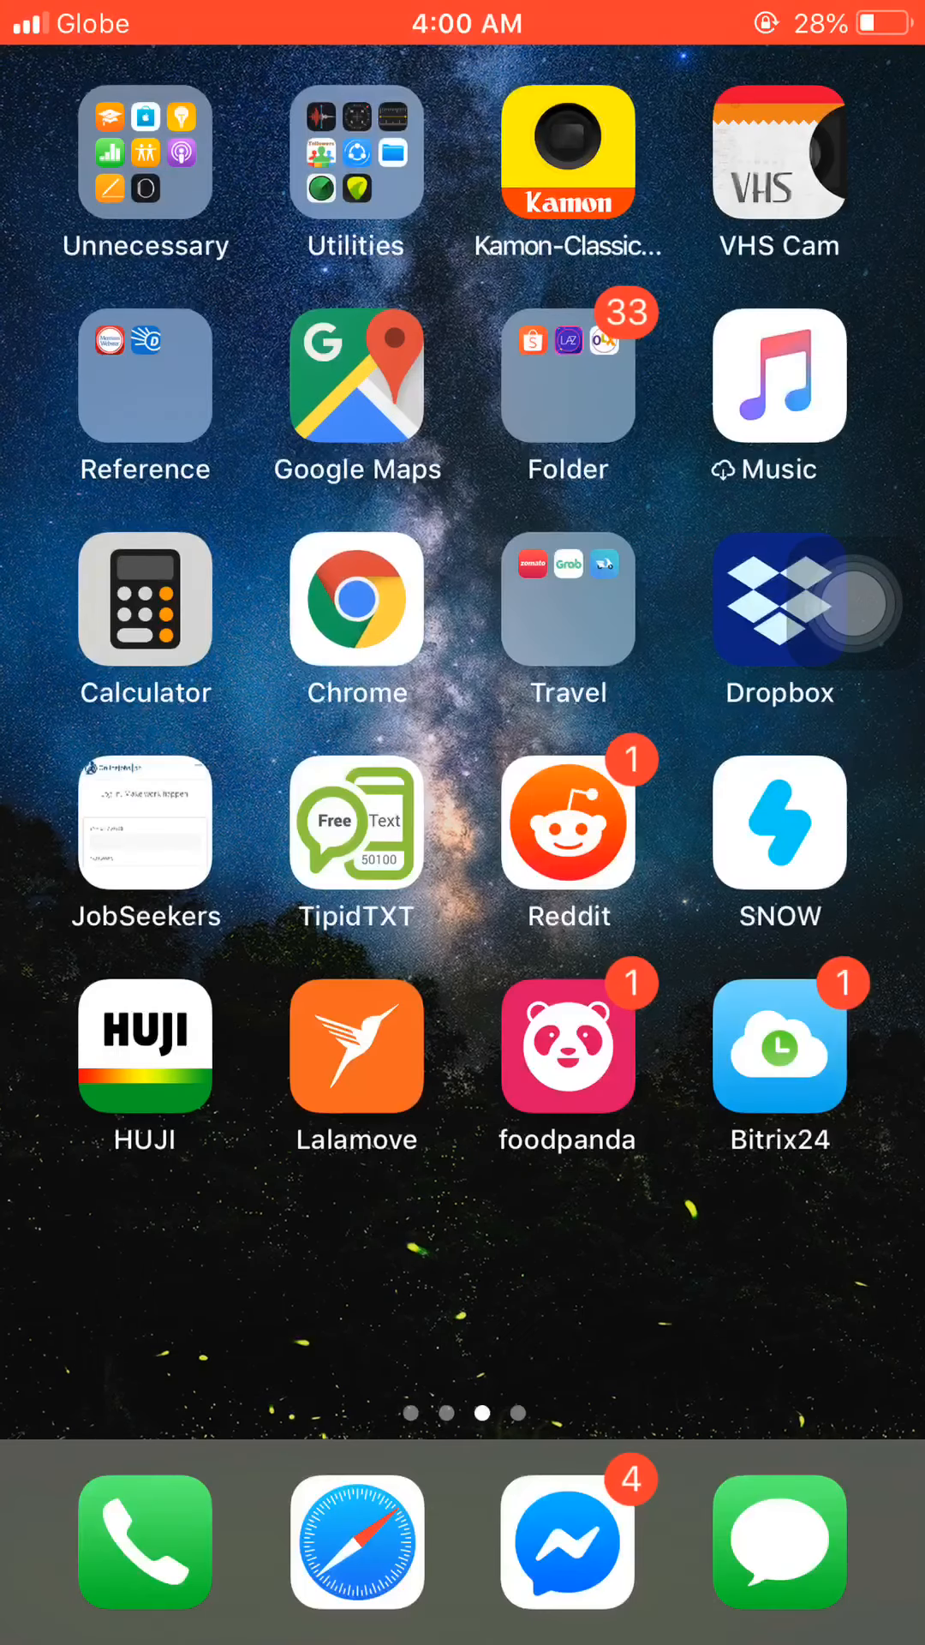
left_click(144, 1543)
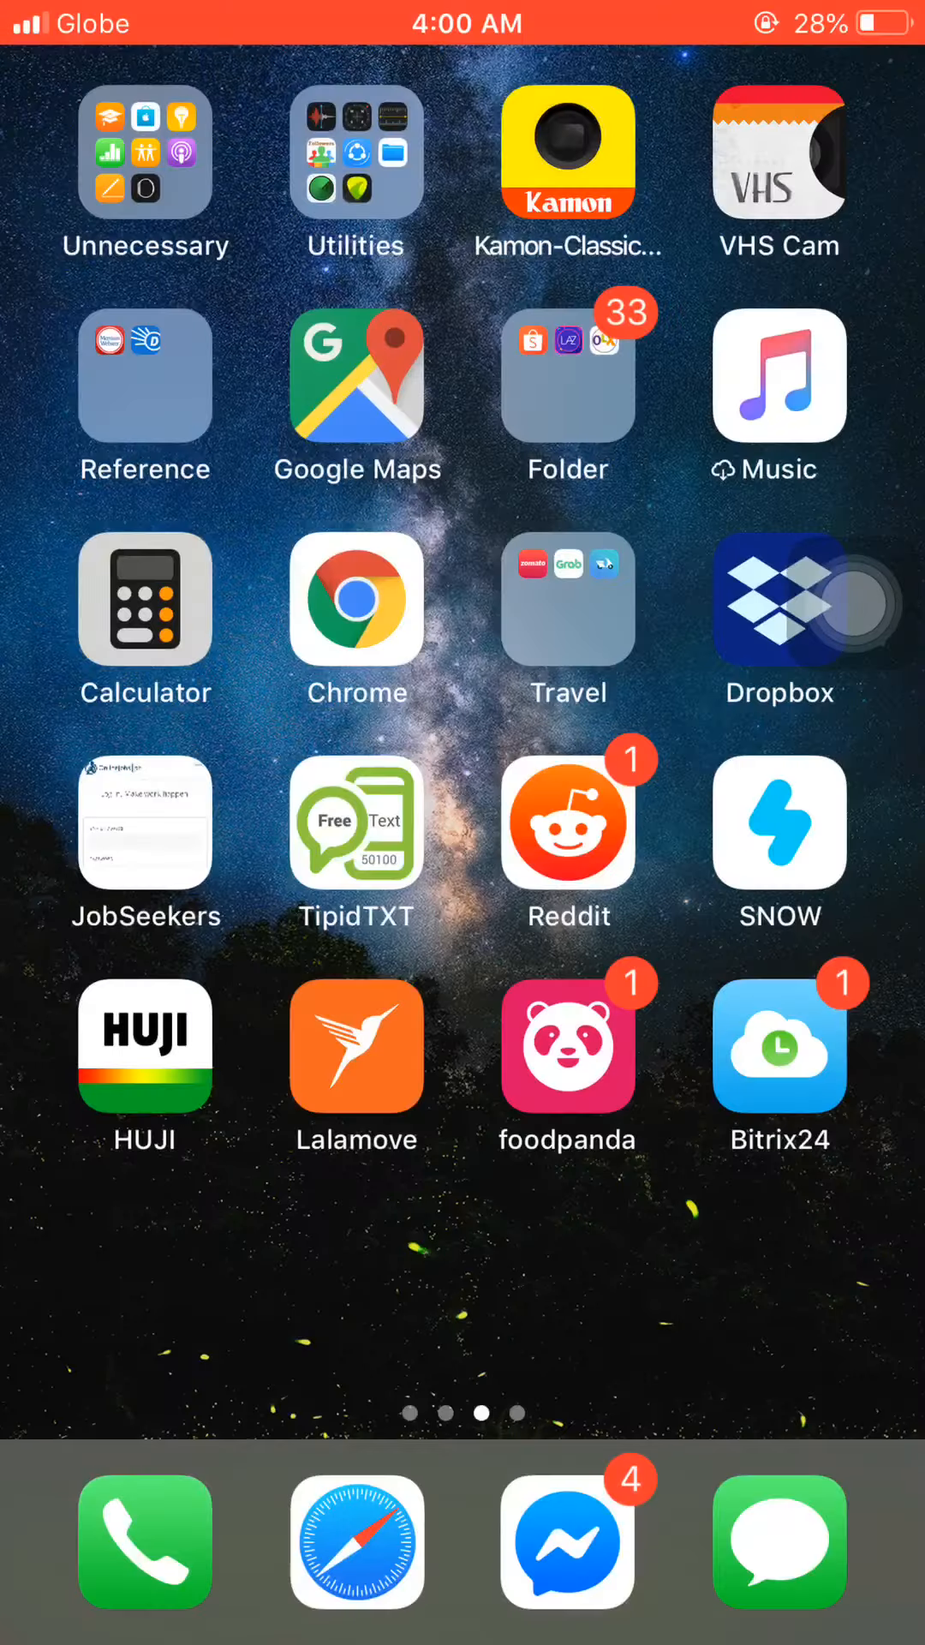
Step: Start a new Safari tab from its quick-action shortcuts and dismiss the cellular-data alert
left_click(357, 1540)
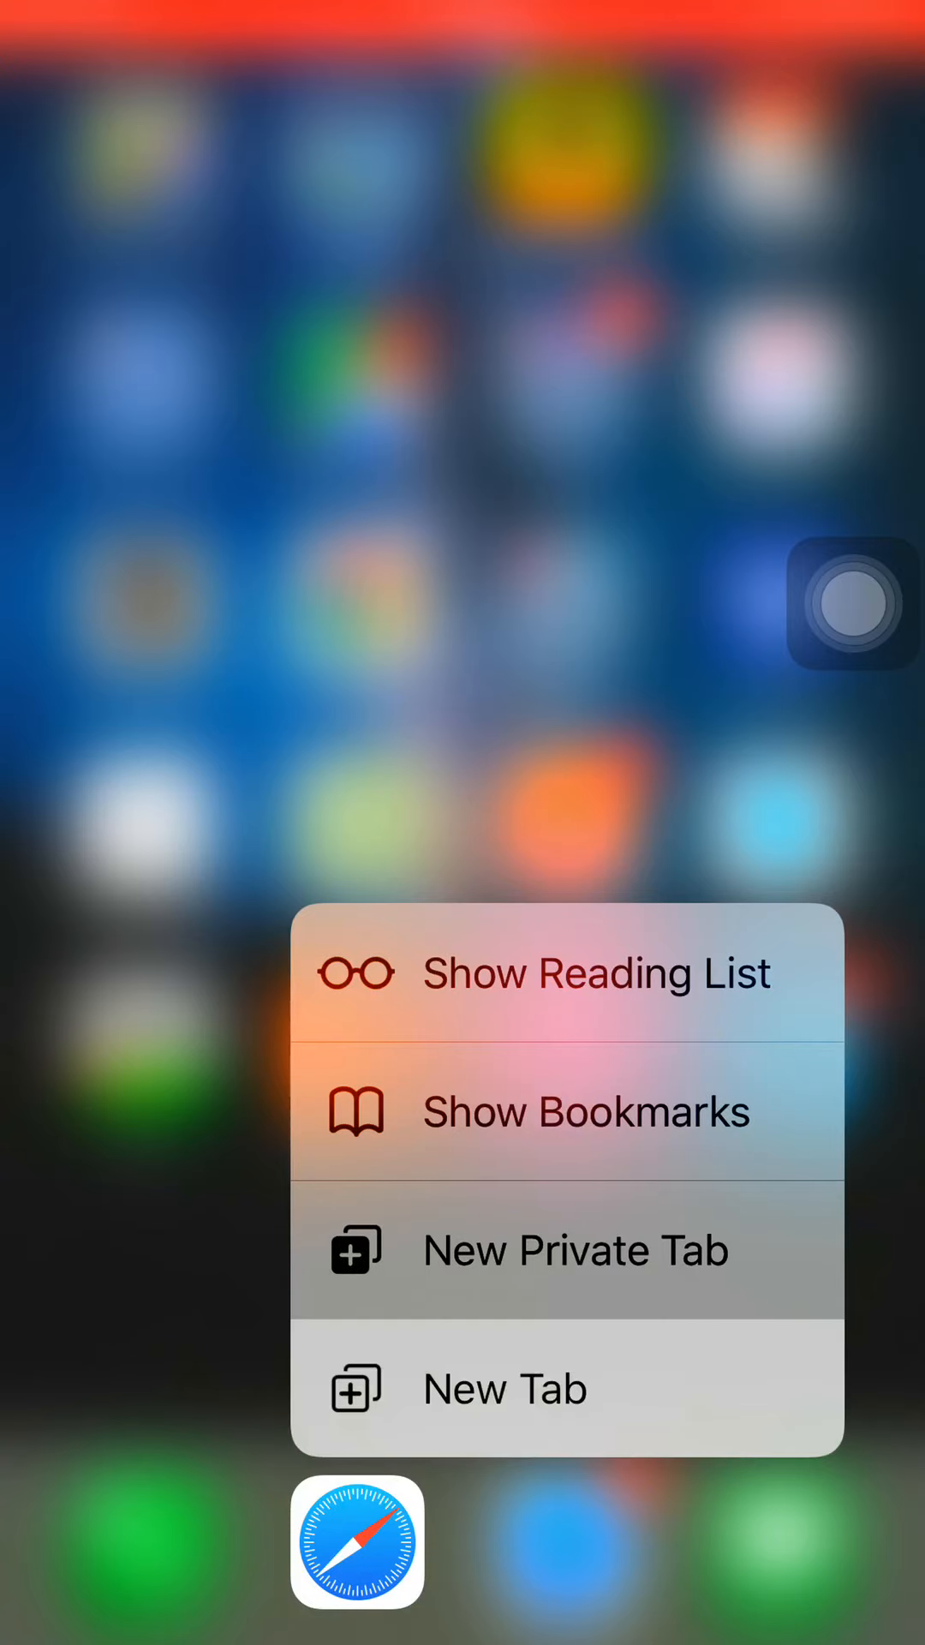
left_click(504, 1386)
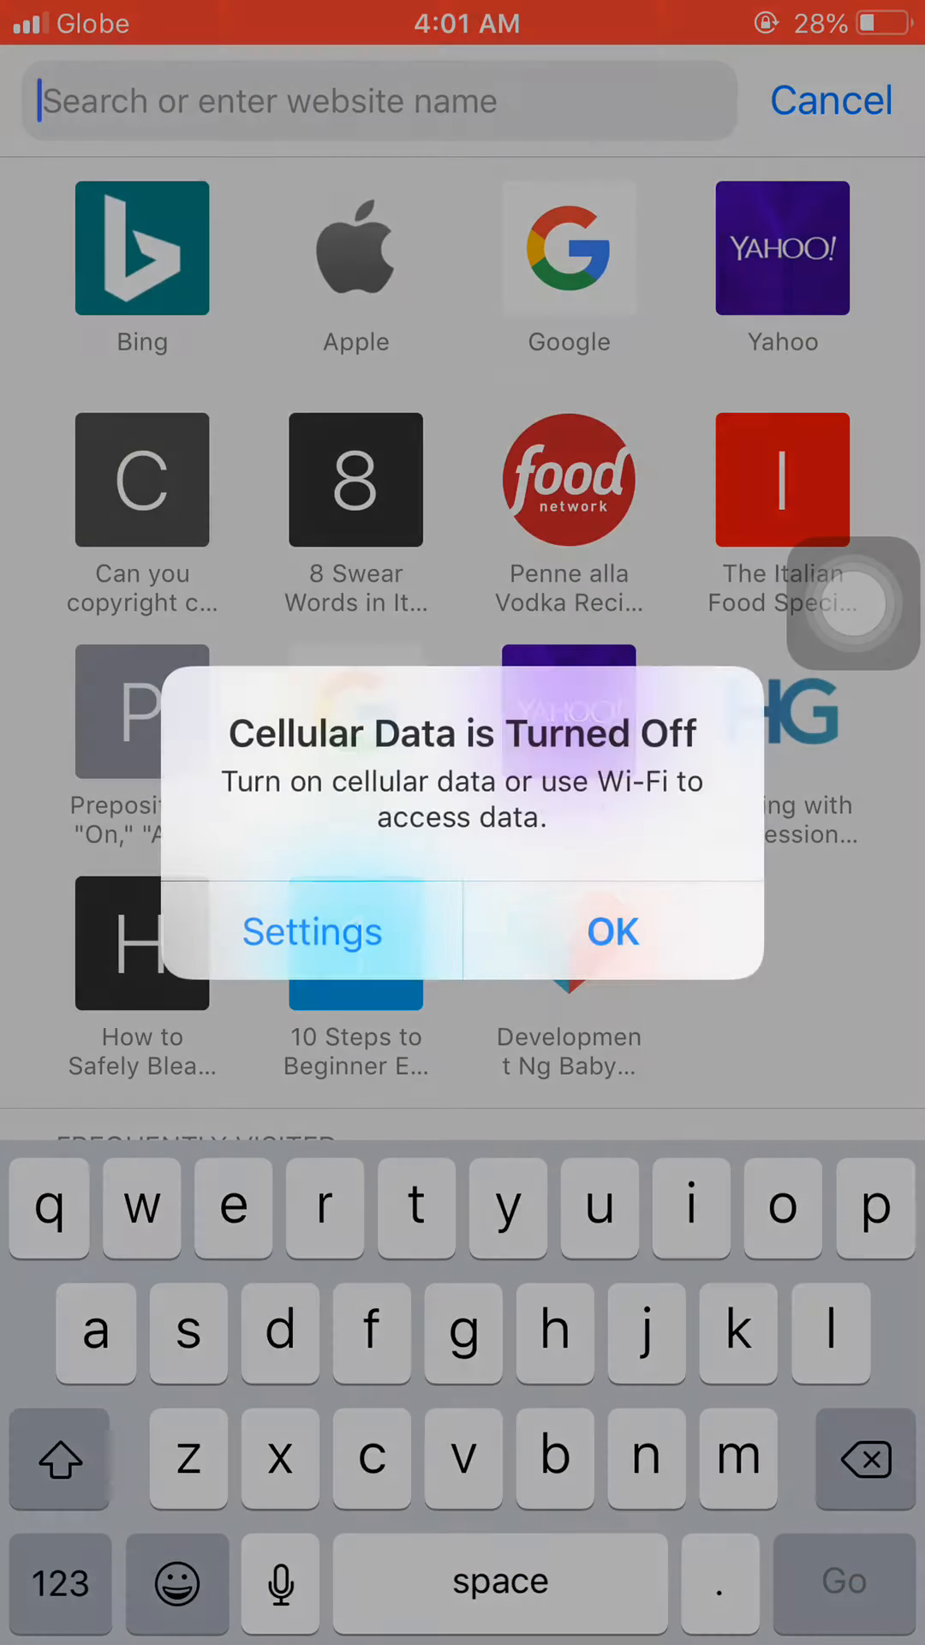
left_click(613, 932)
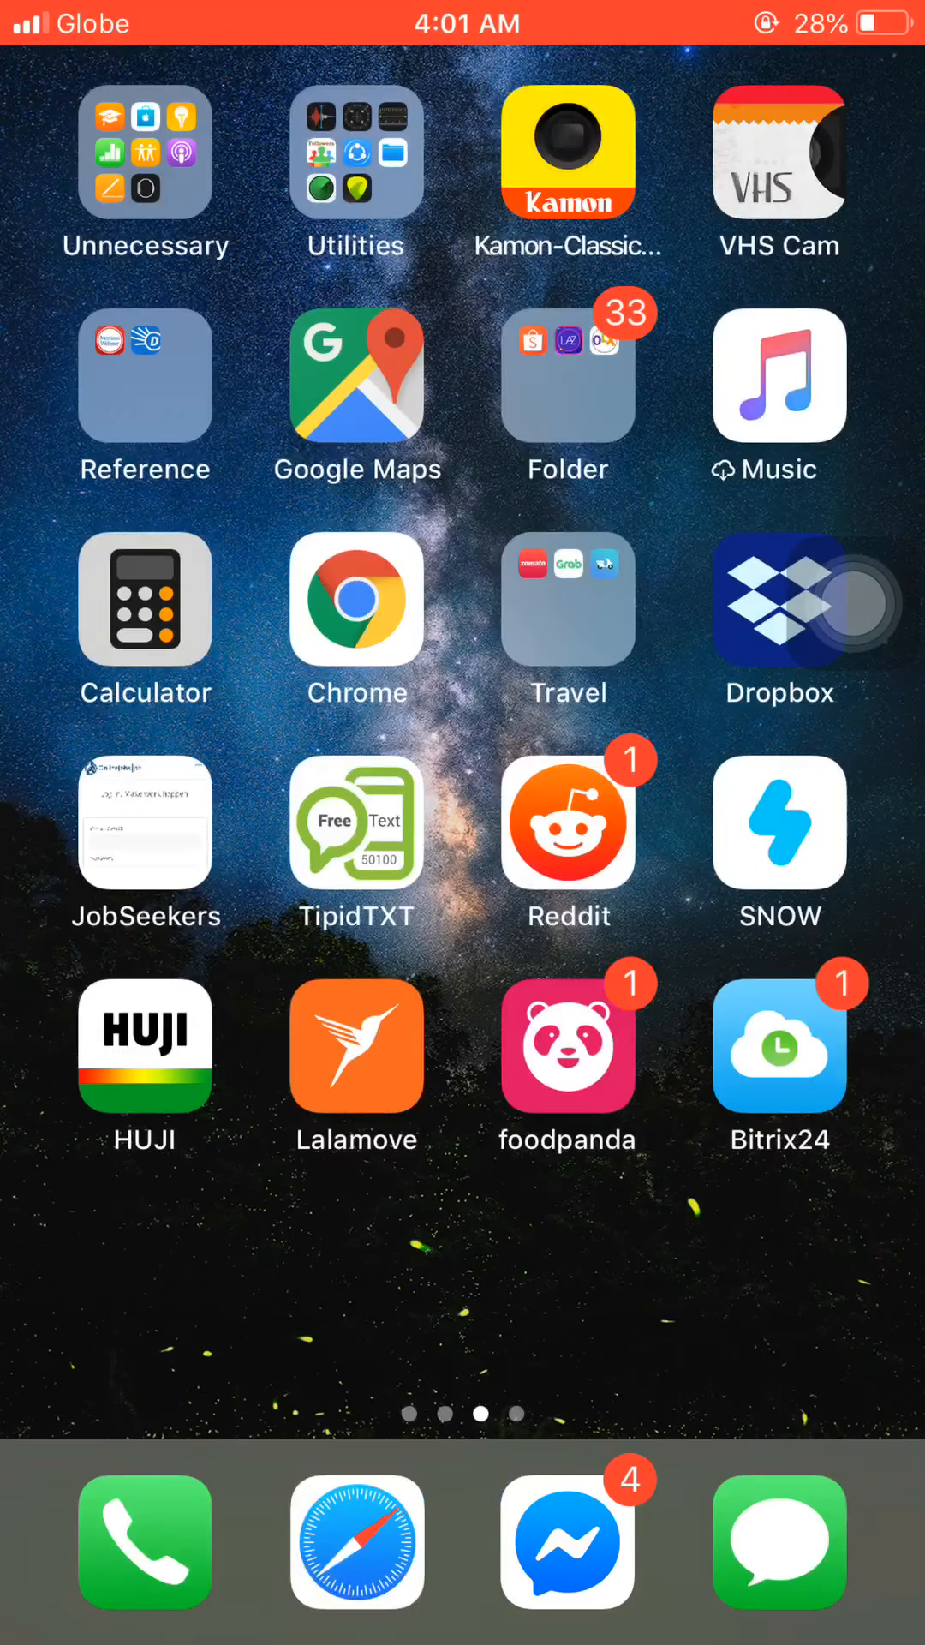
Step: Reach the WhatsApp page and show its quick actions: recent chats, Search, New Chat, Camera, Starred Messages
left_click(778, 1542)
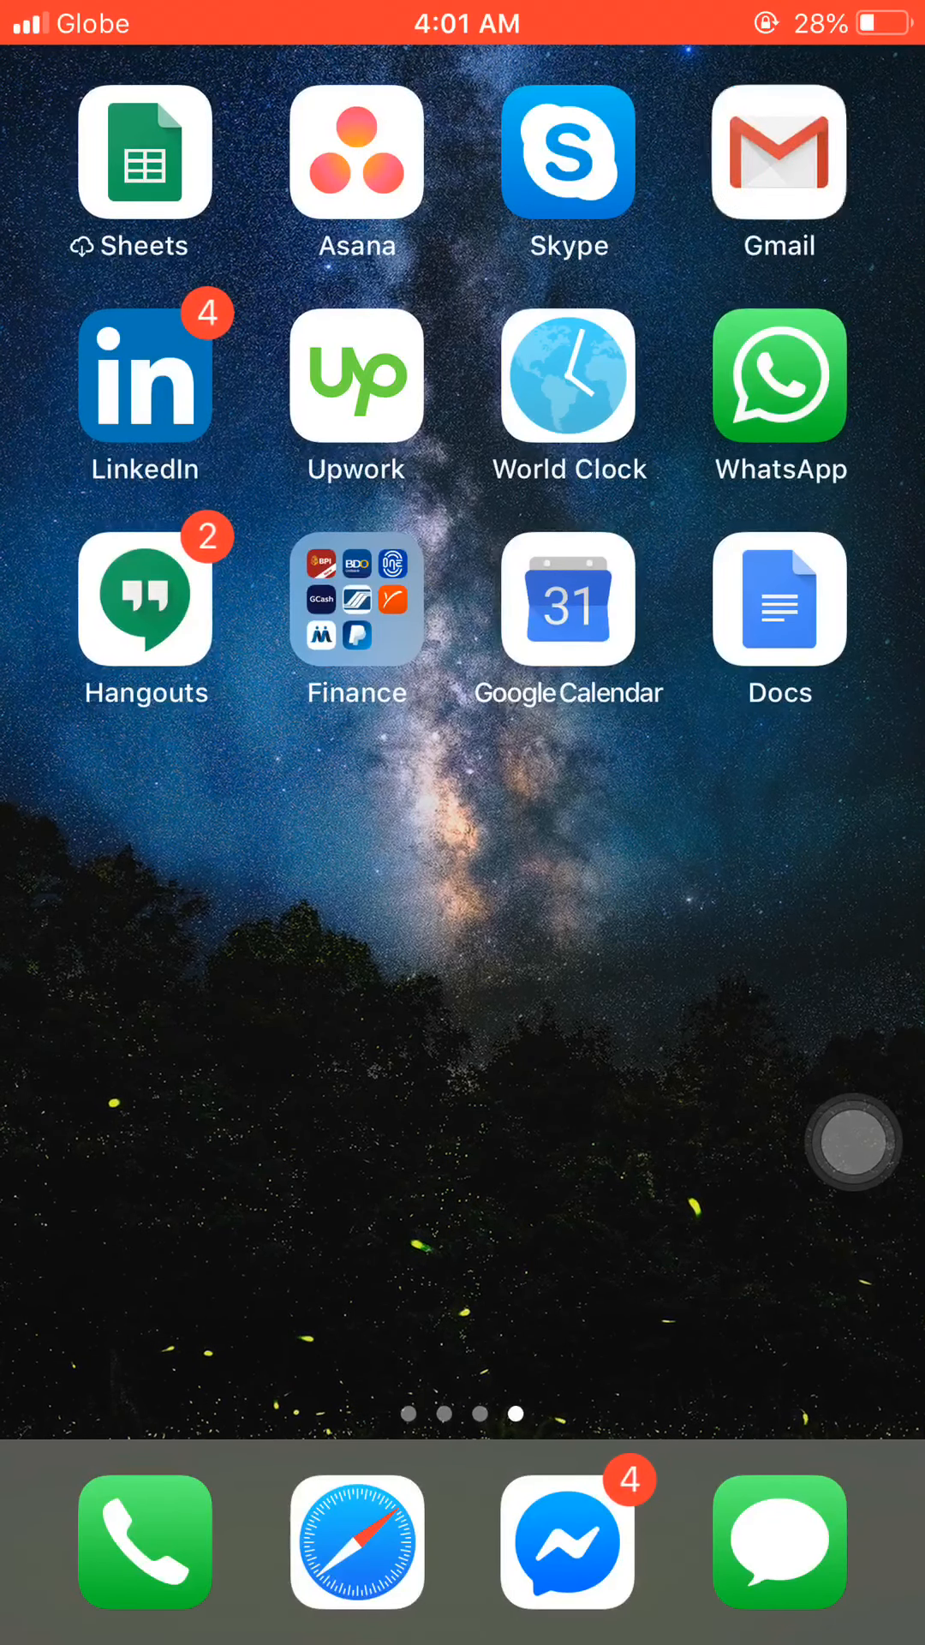
left_click(778, 375)
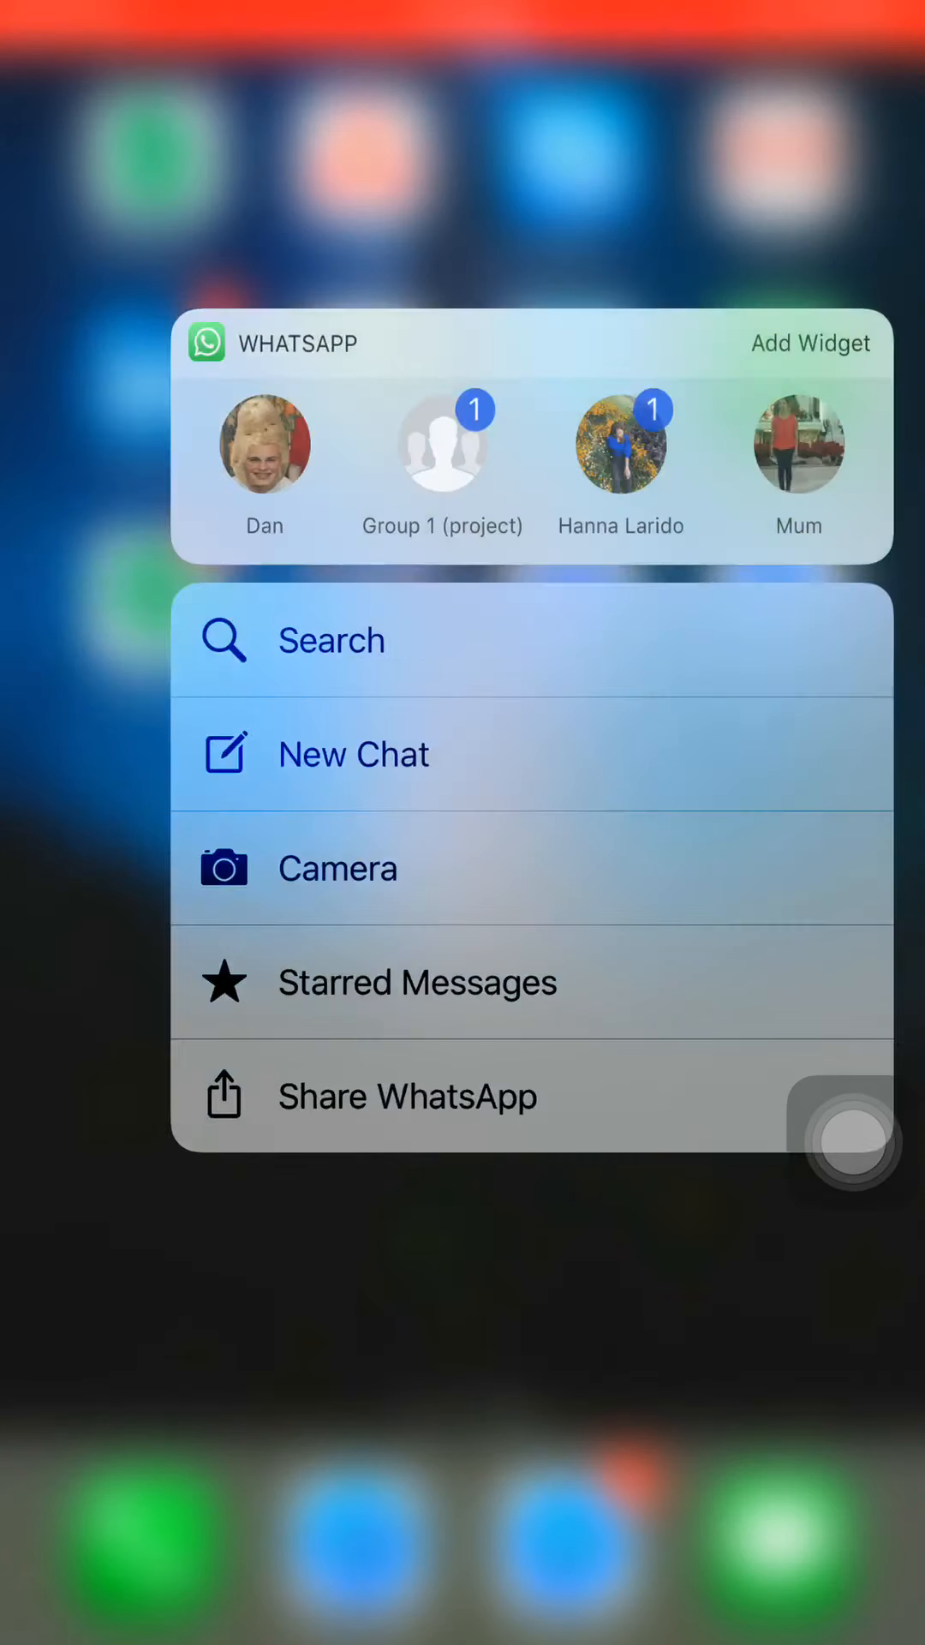